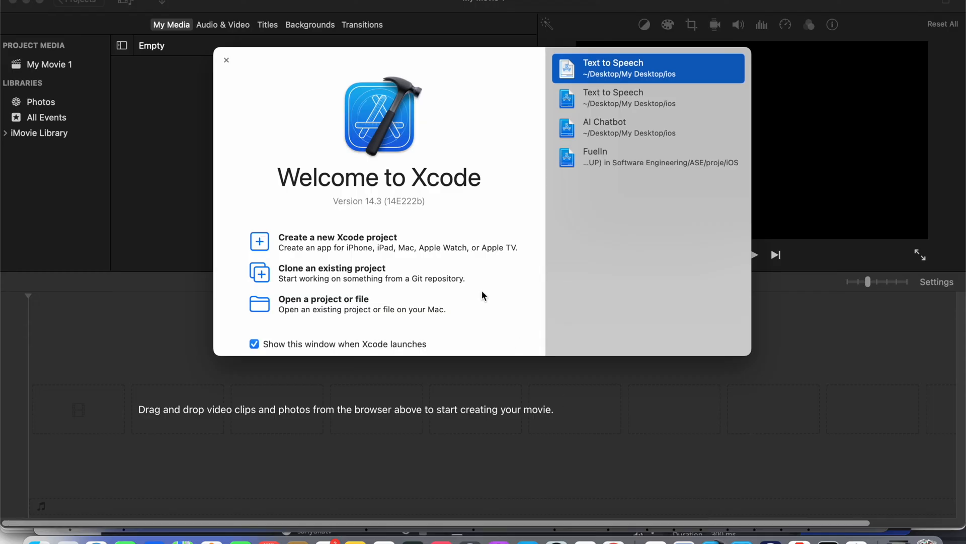
mouse_move(354, 258)
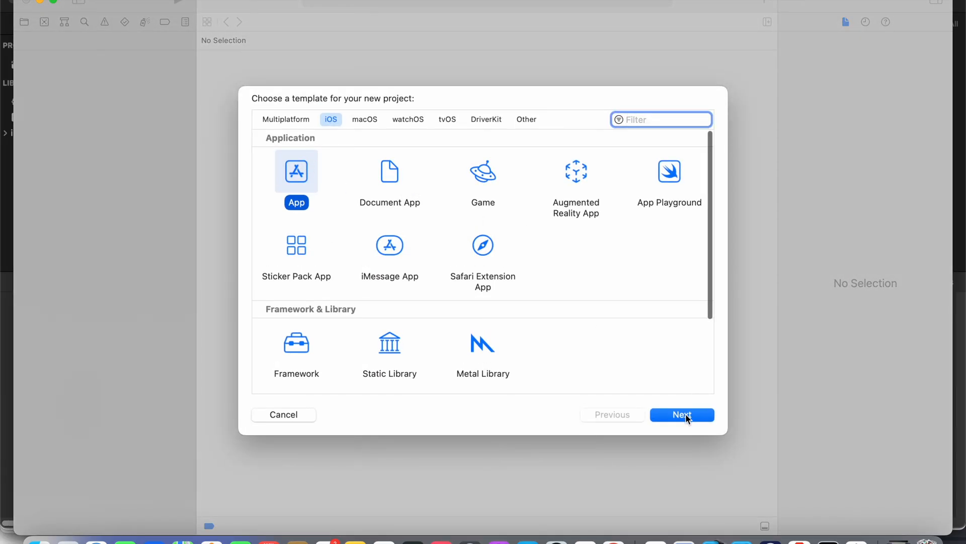
Name the new iOS SwiftUI app 'myplist' and proceed to choosing its save location
left_click(682, 414)
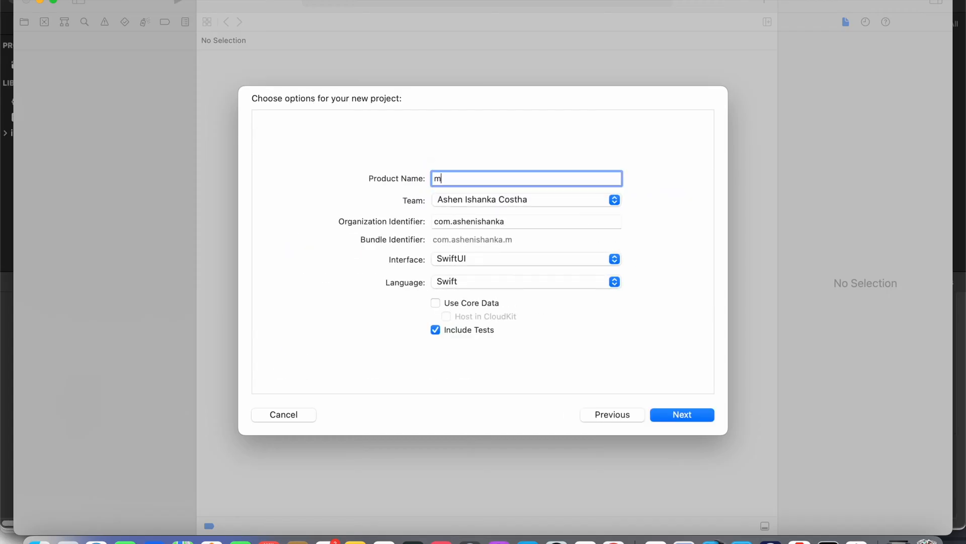
type("ypli")
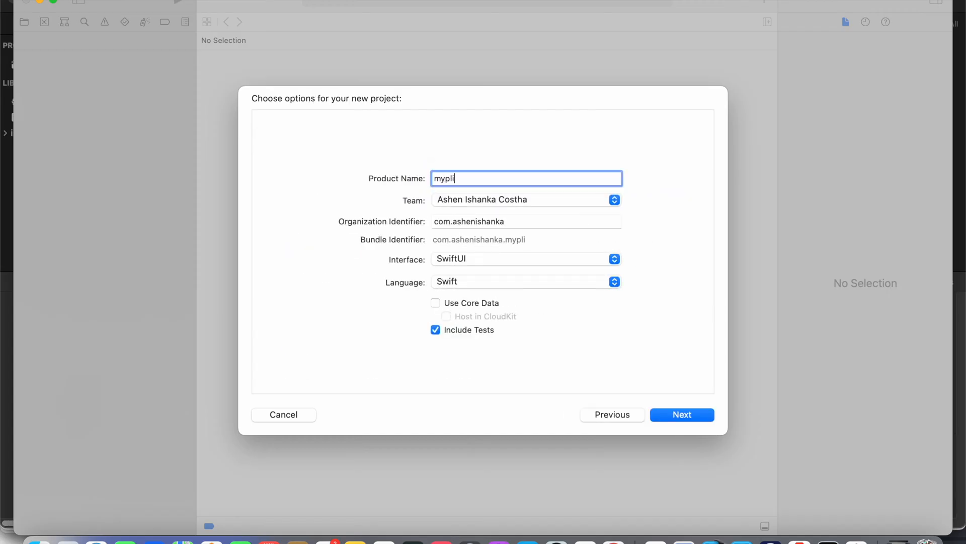
type("st")
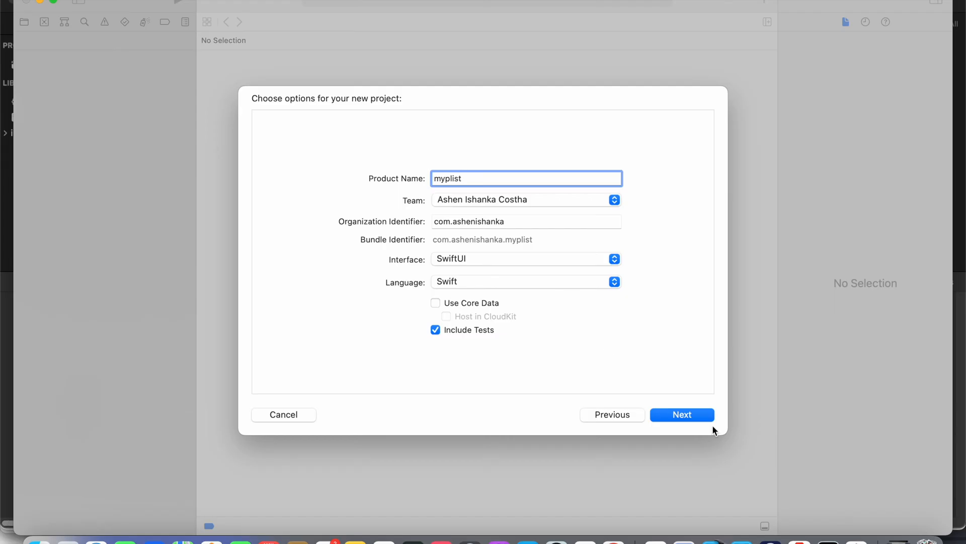
mouse_move(690, 414)
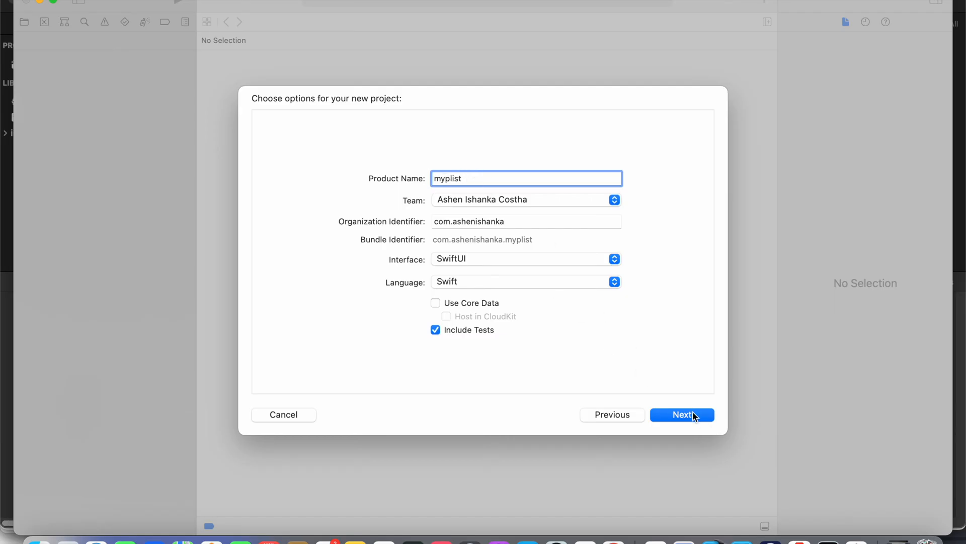
left_click(681, 414)
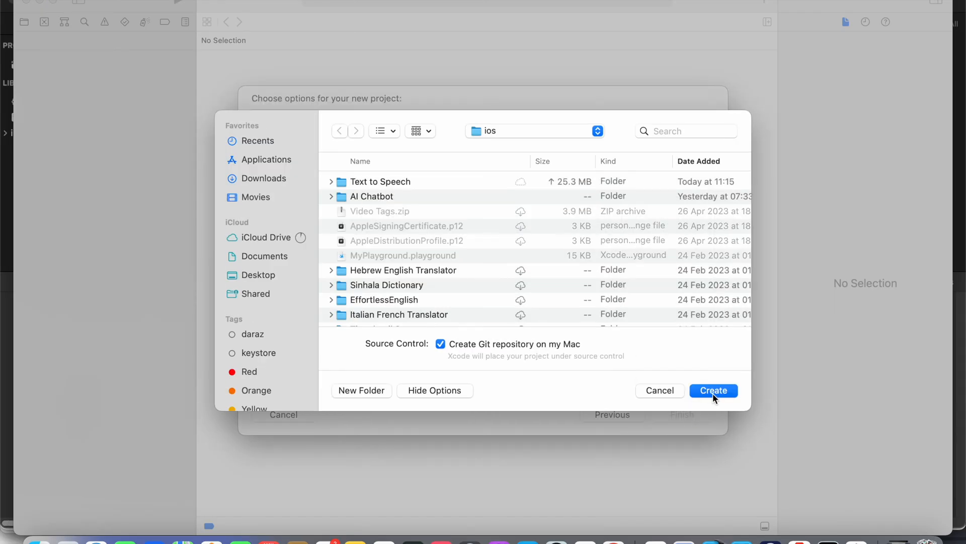
Create the myplist project in the ios folder and add an untitled URL Types entry to the target
left_click(713, 390)
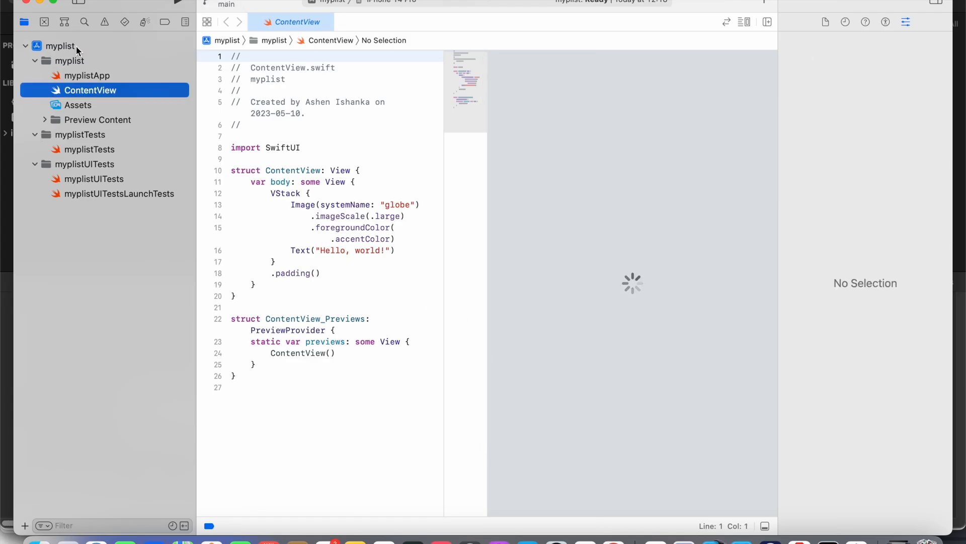
left_click(60, 46)
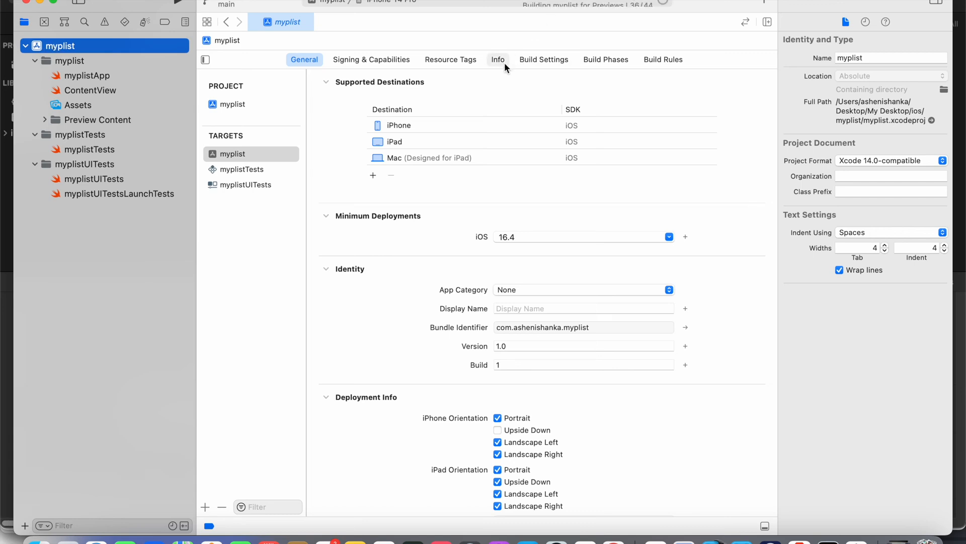
left_click(497, 59)
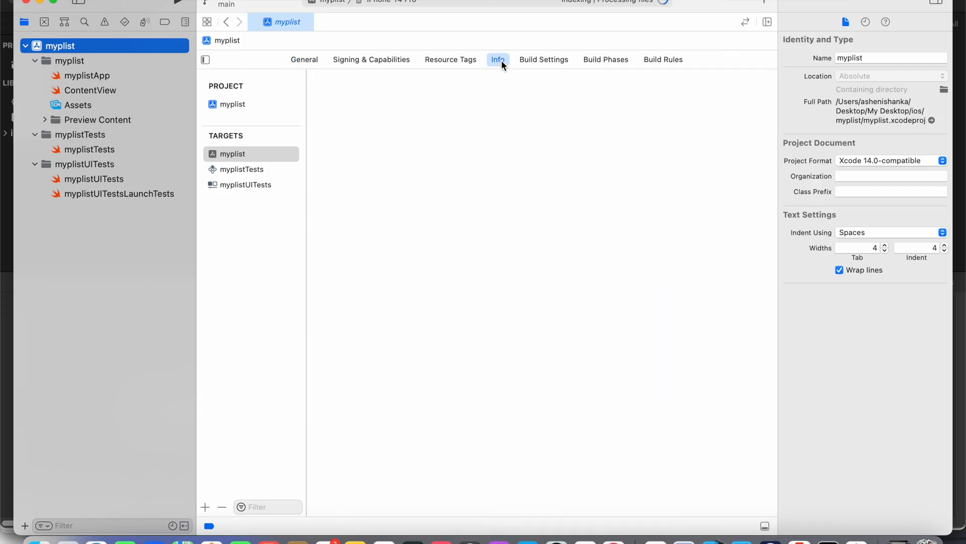
left_click(497, 60)
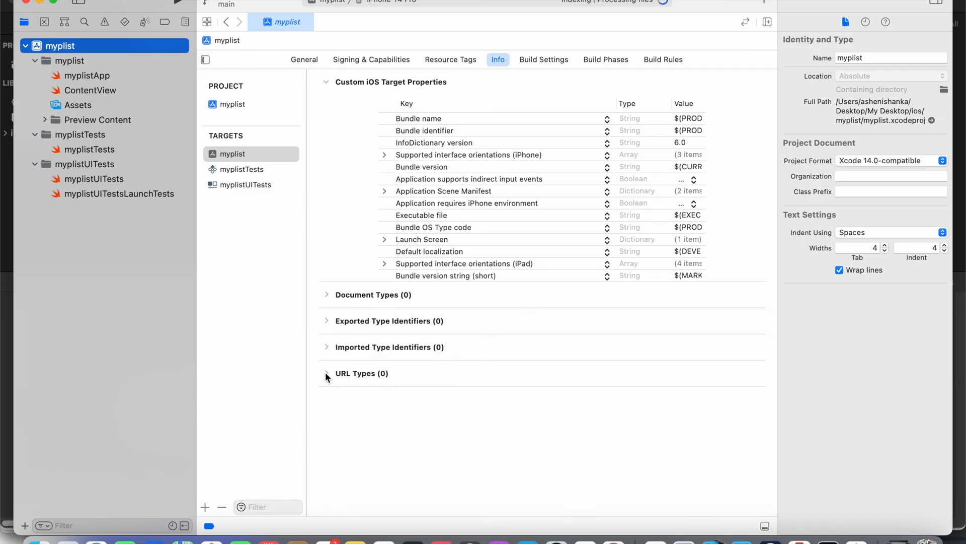
left_click(327, 373)
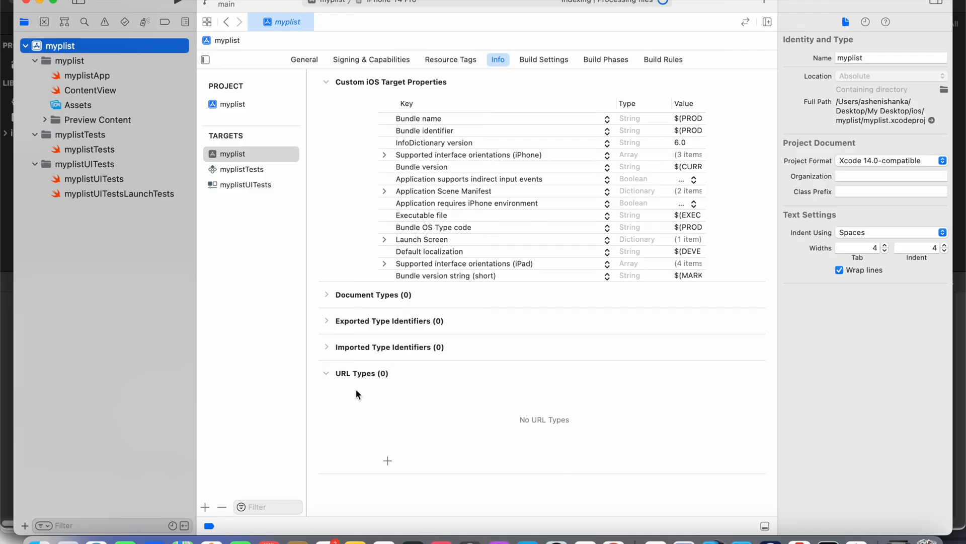
mouse_move(387, 461)
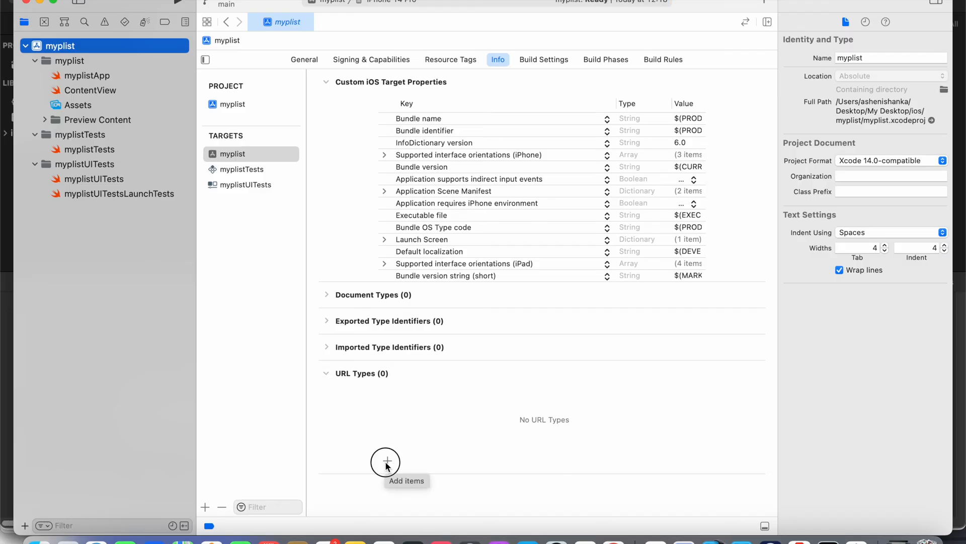
left_click(386, 461)
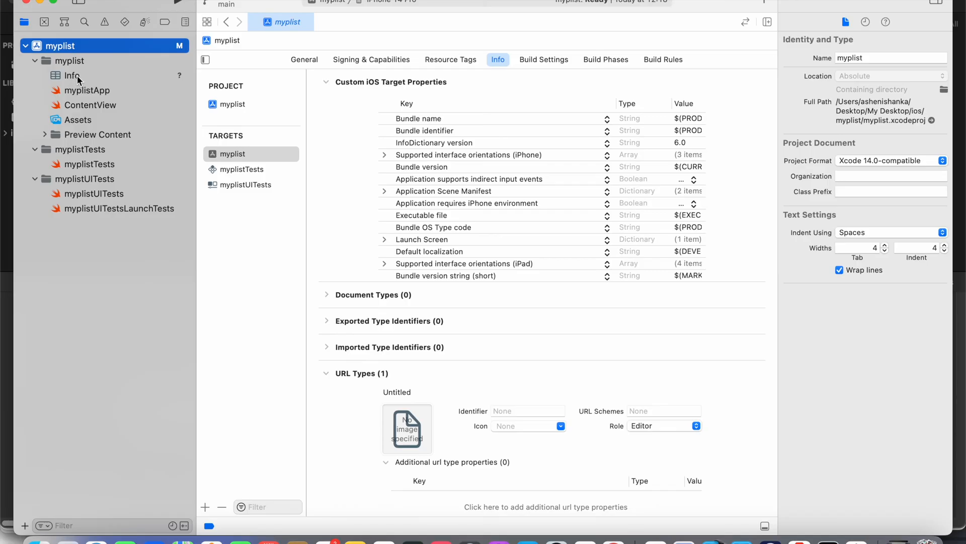
Reveal the Info.plist file in Finder, then reopen it in Xcode as Source Code
right_click(72, 75)
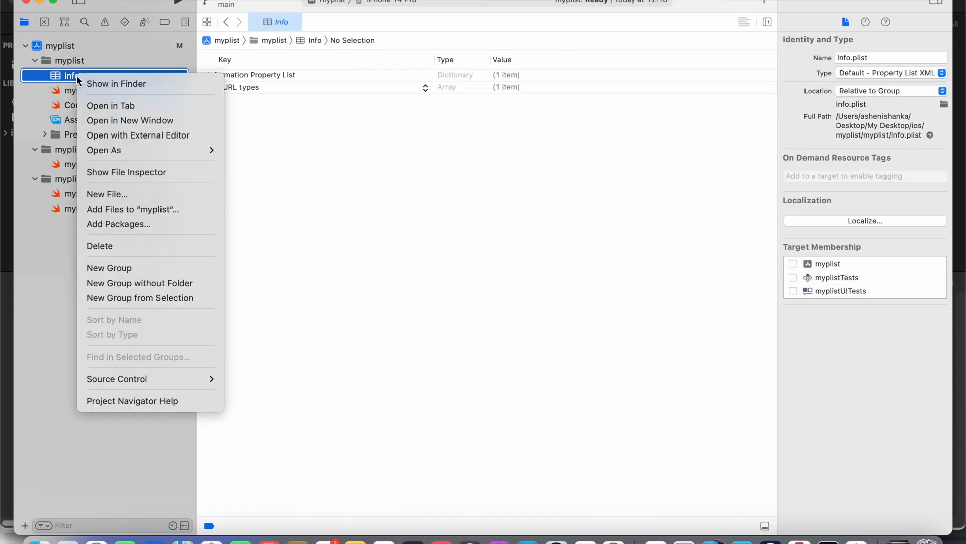
left_click(115, 83)
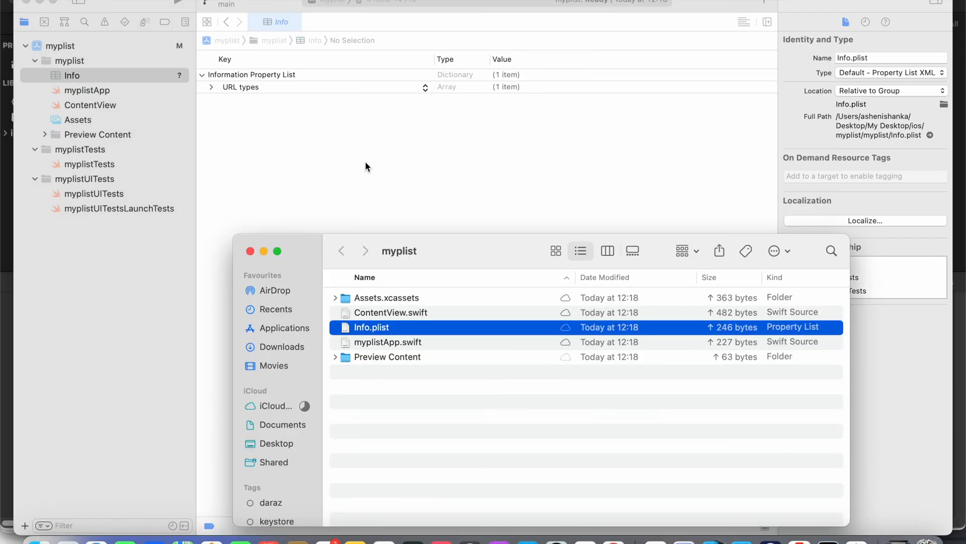
mouse_move(370, 335)
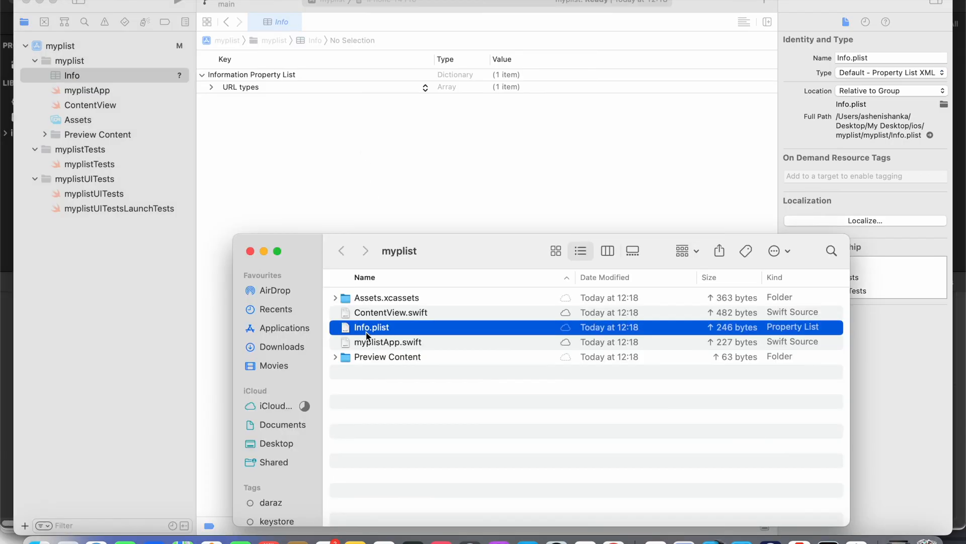
right_click(71, 75)
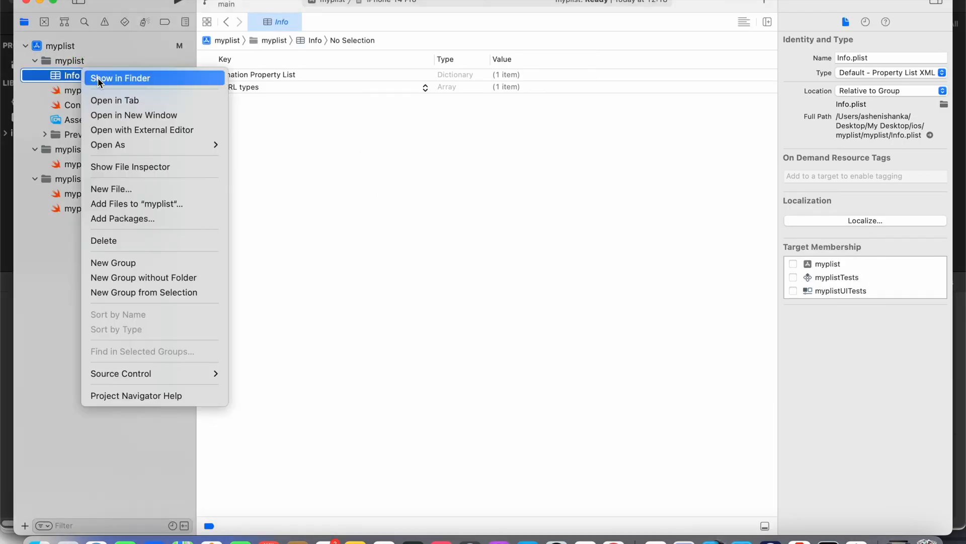
mouse_move(107, 144)
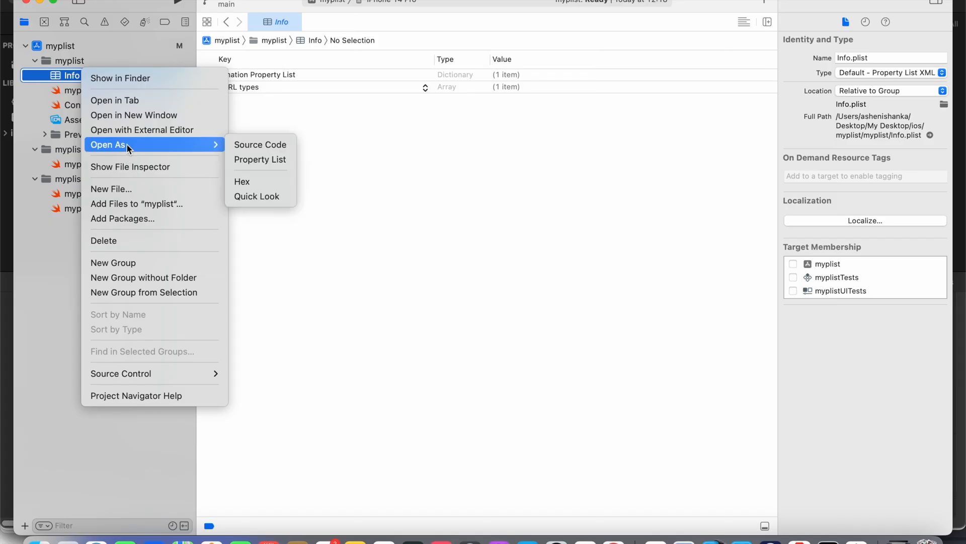
mouse_move(260, 145)
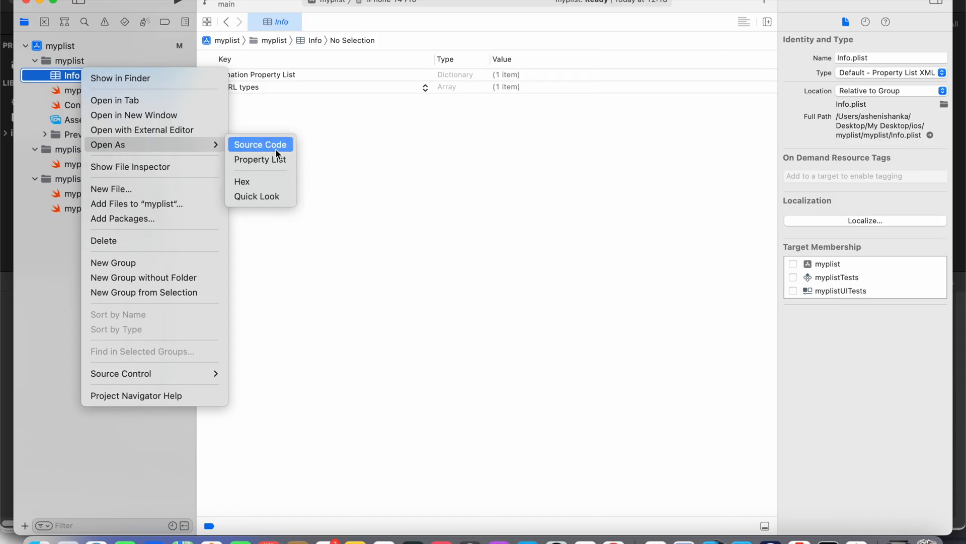
left_click(260, 144)
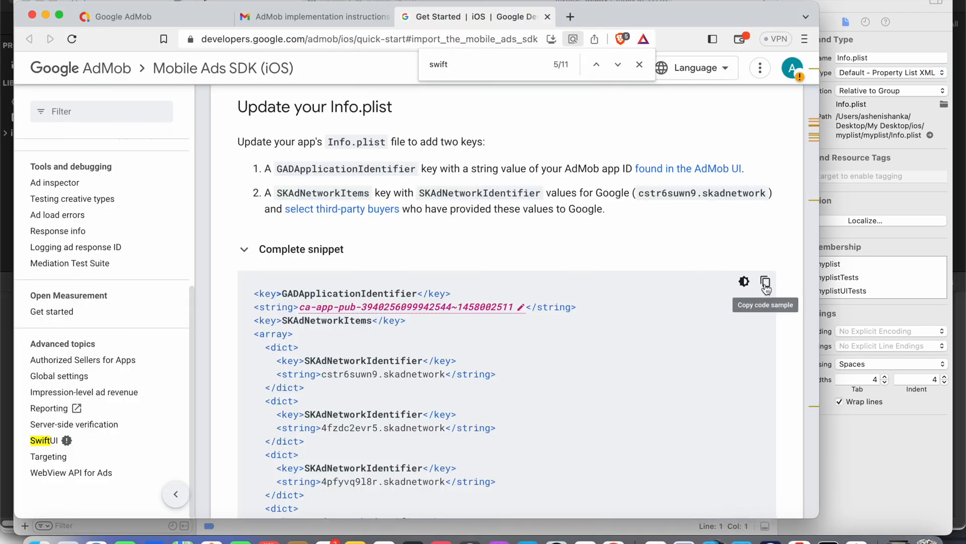
Paste AdMob's GADApplicationIdentifier and SKAdNetworkItems snippet into Info.plist and scroll through it
left_click(767, 283)
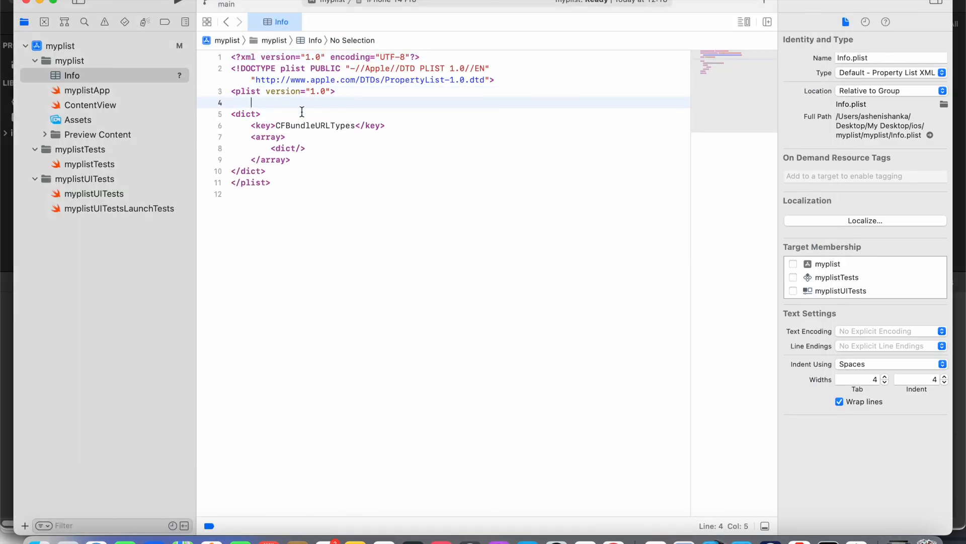
key("Return")
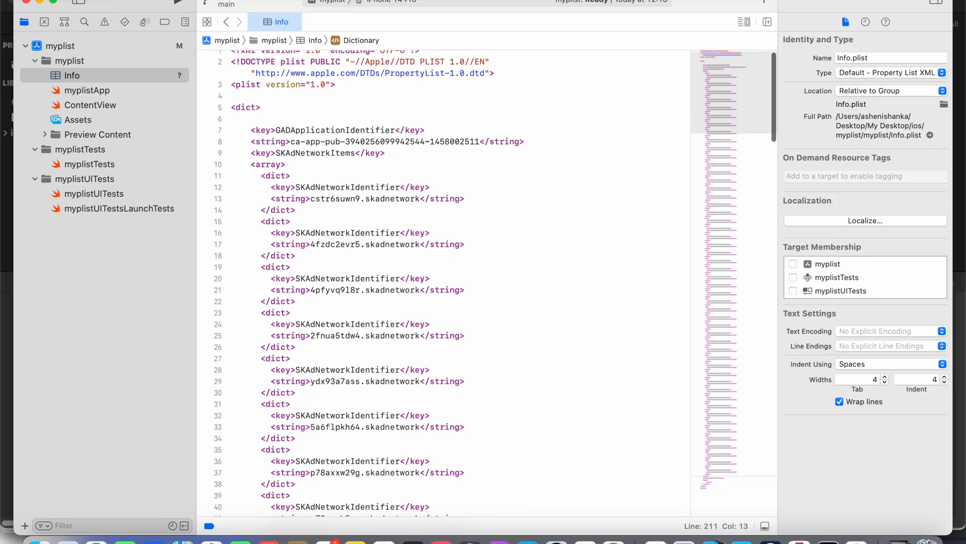
scroll("down", 3)
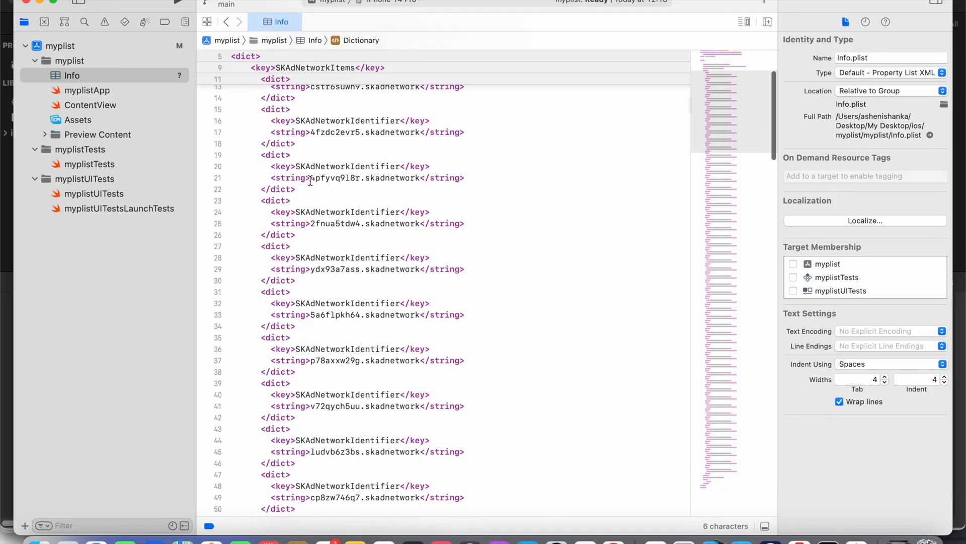
scroll("down", 3)
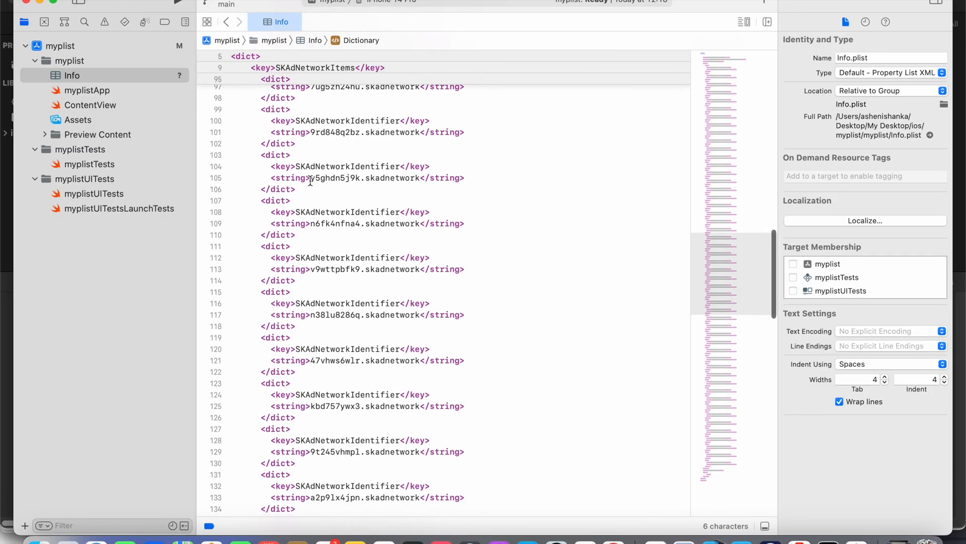
scroll("down", 3)
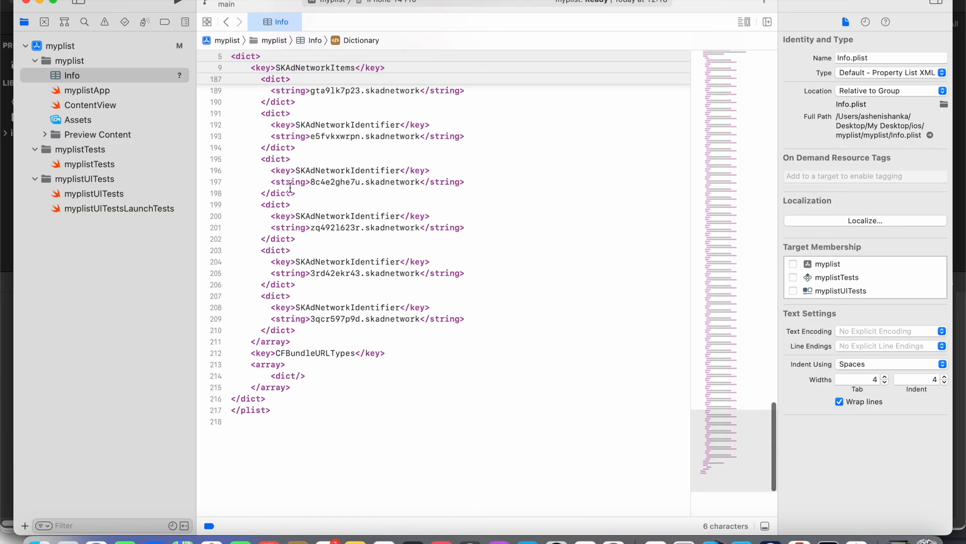
scroll("down", 3)
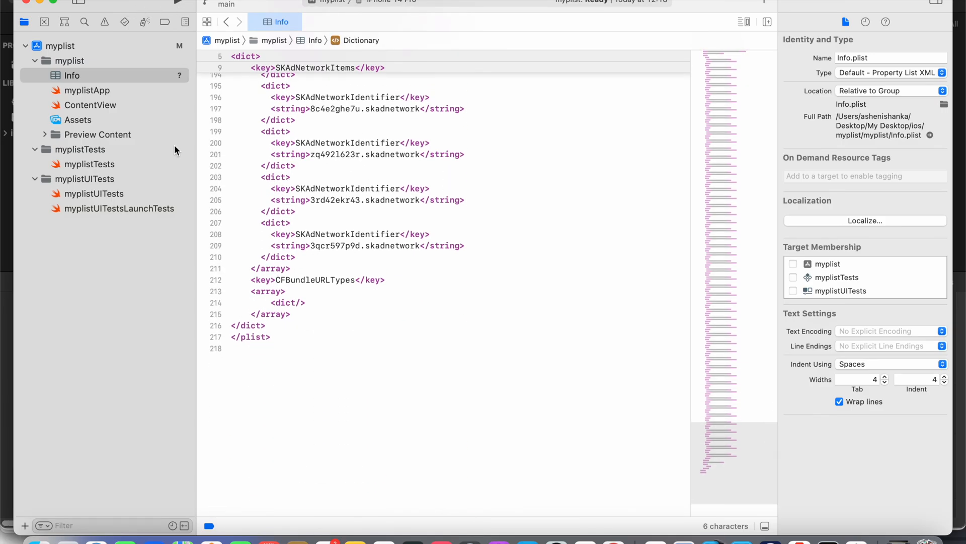
Reopen Info.plist as a Property List showing the AdMob app ID and 50 SKAdNetwork items
right_click(72, 75)
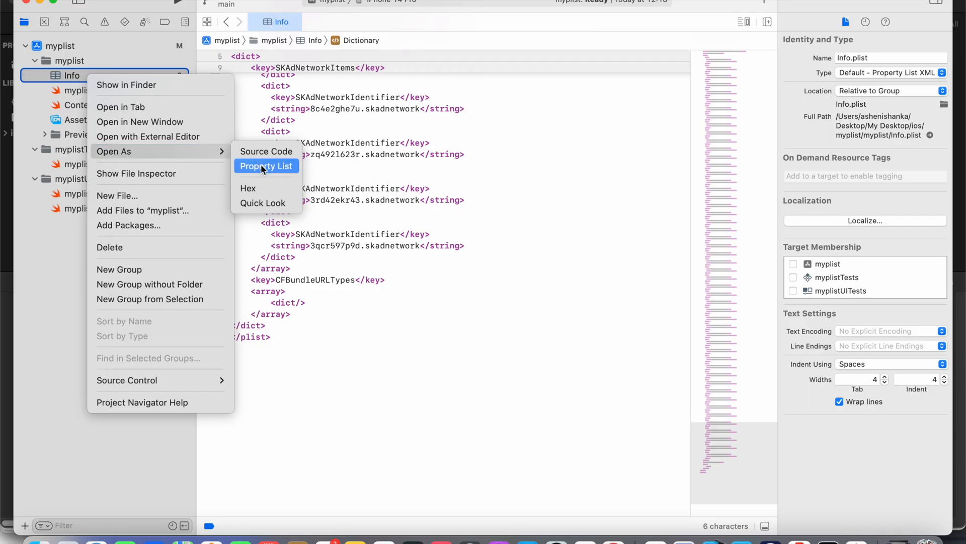
left_click(266, 166)
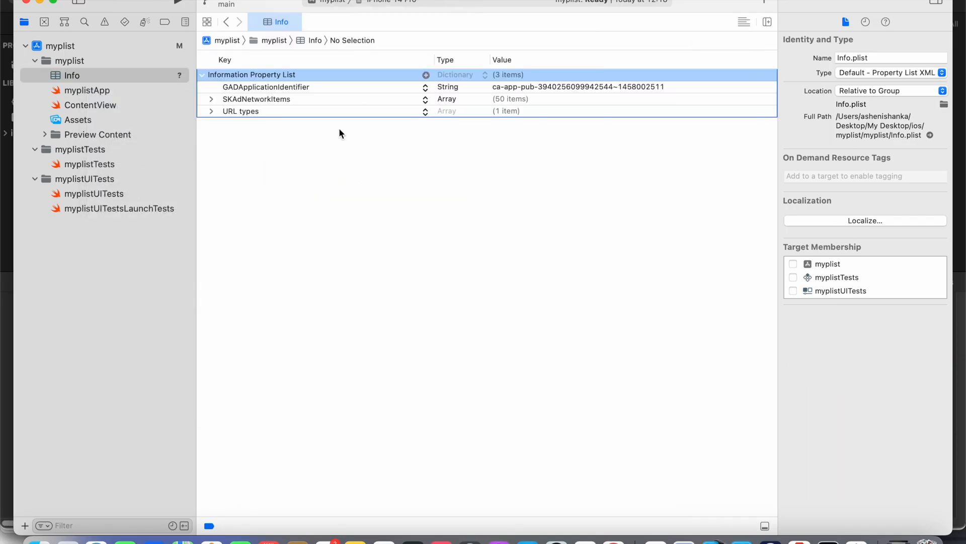
mouse_move(474, 86)
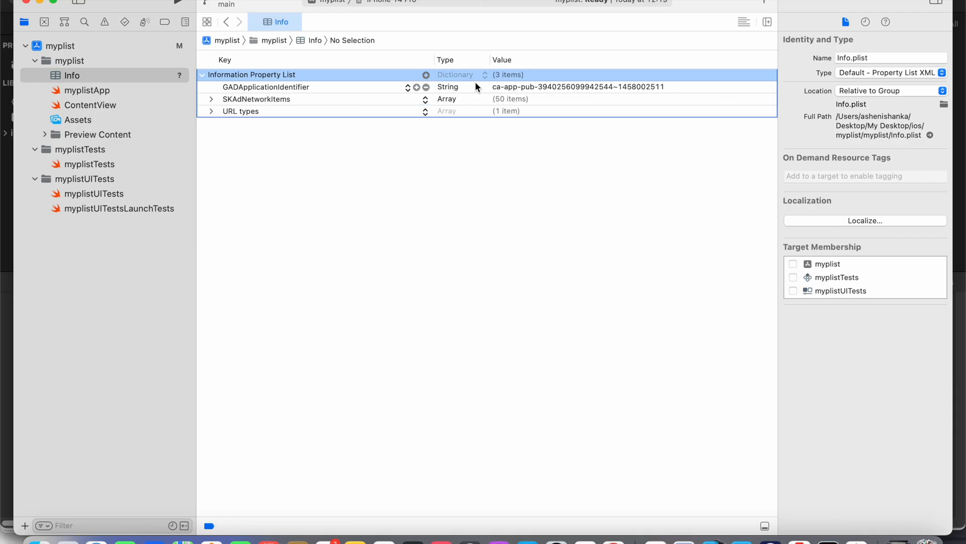
mouse_move(464, 456)
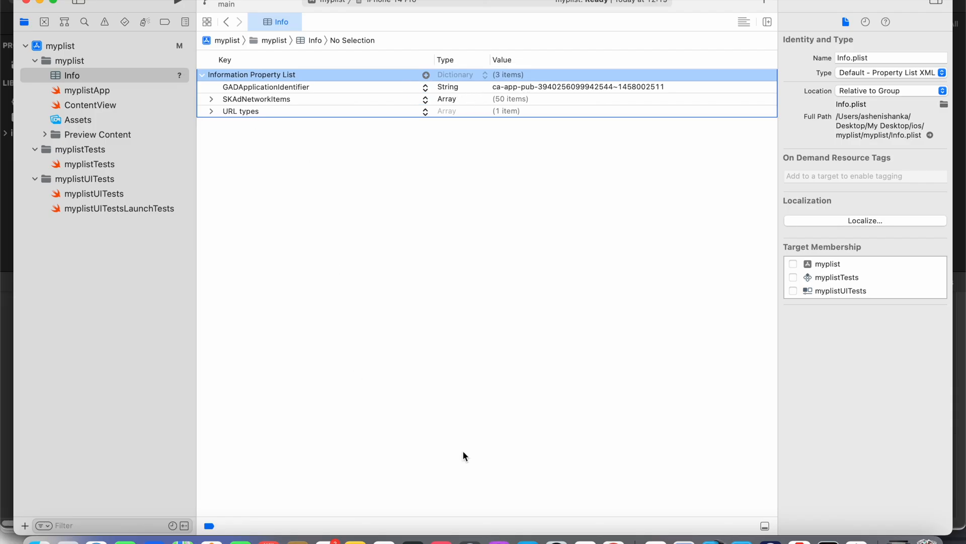